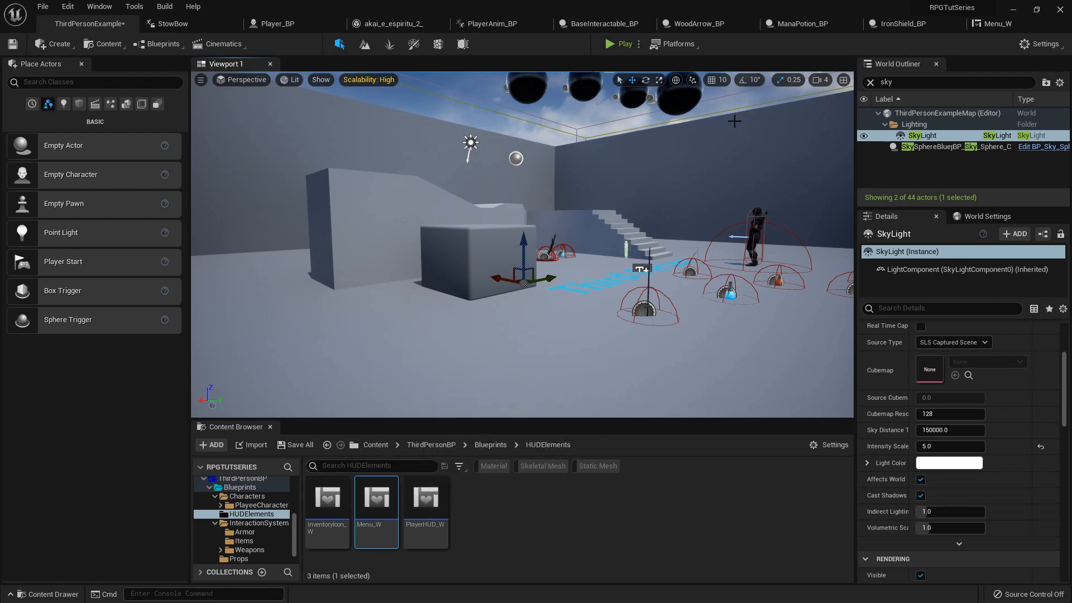
- Bring up Menu_W's bow click handler around its Check Gear node
double_click(376, 499)
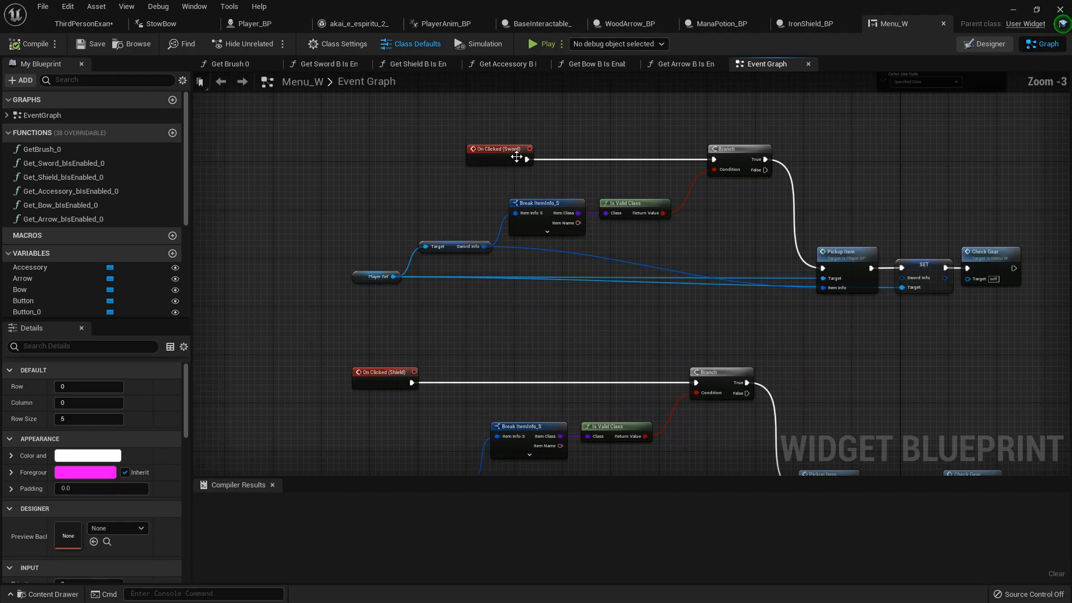
scroll("down", 3)
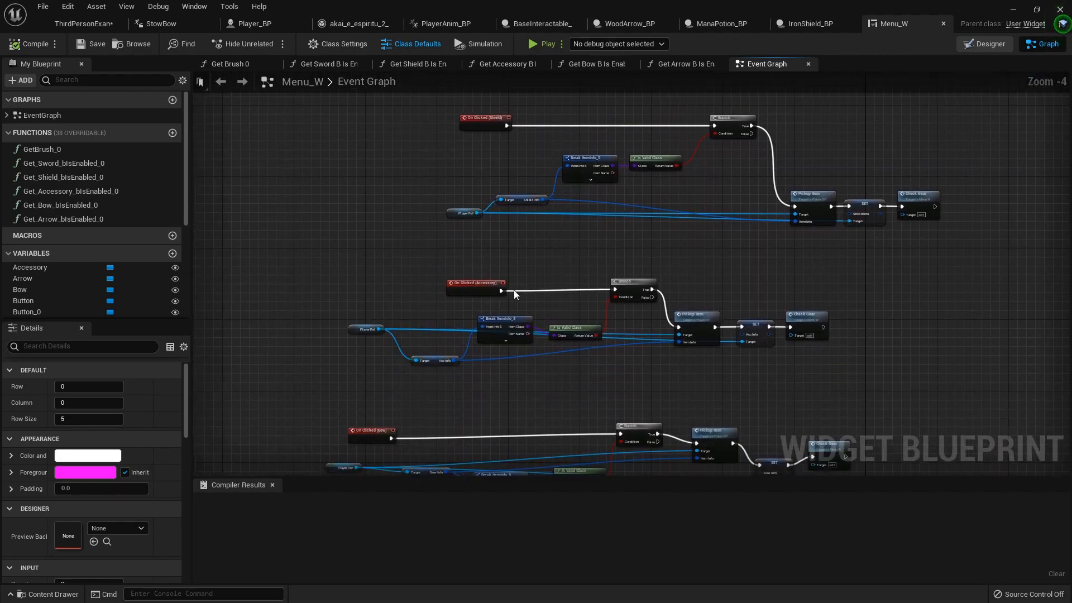
scroll("down", 3)
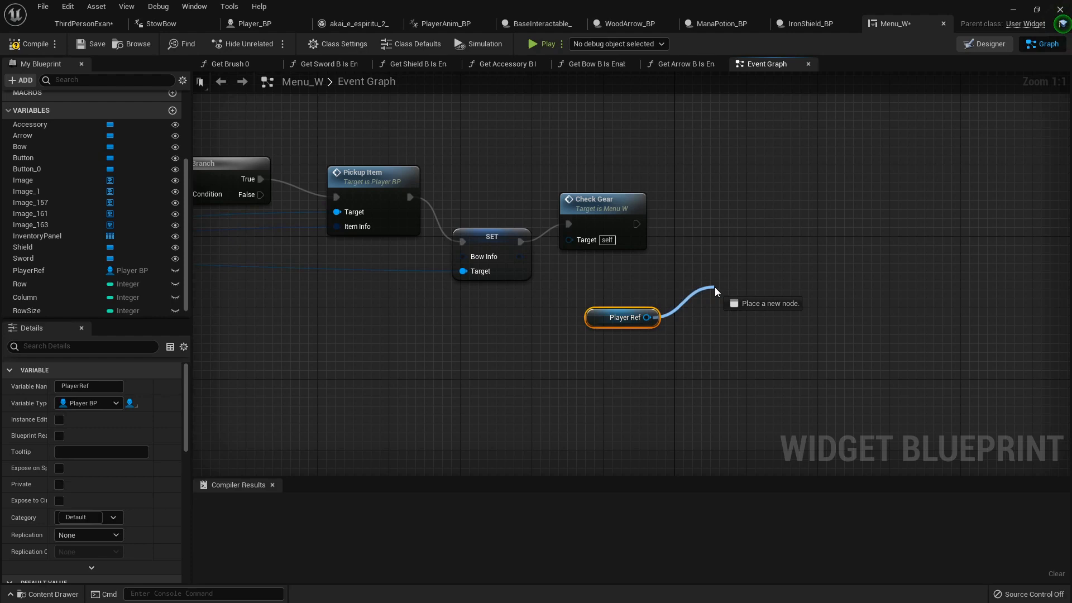
- Add Destroy Gear then Spawn Gear calls on Player Ref after Check Gear
type("destroy gear")
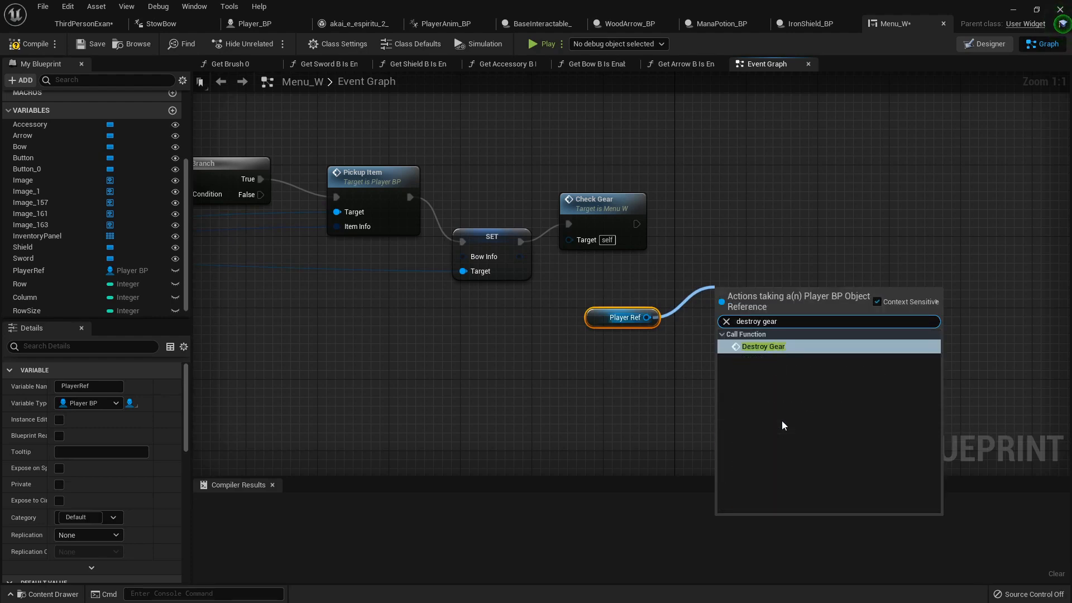
left_click(763, 346)
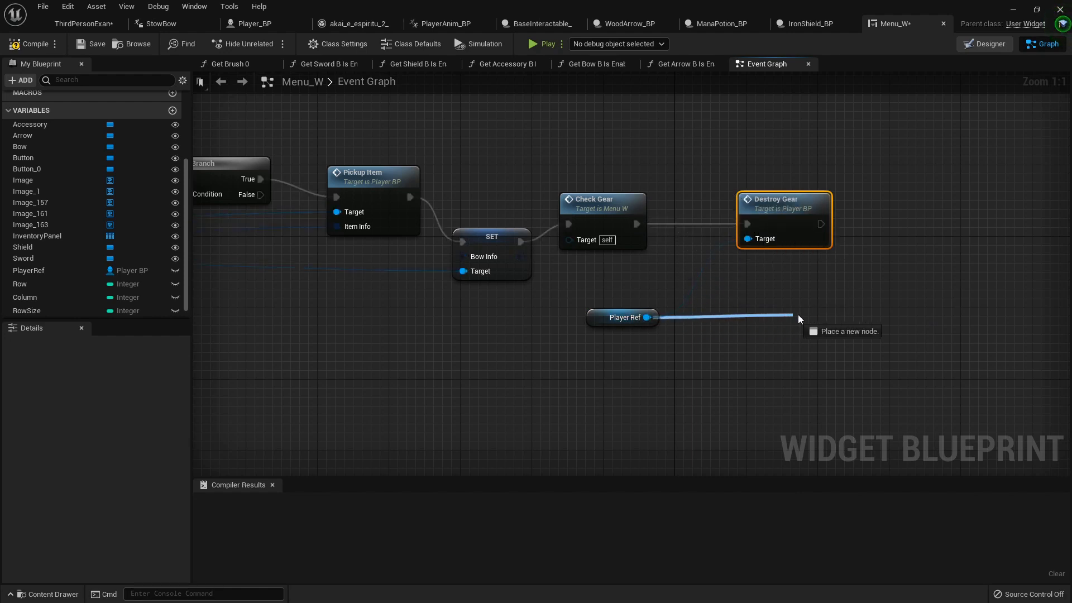
type("spawn gea")
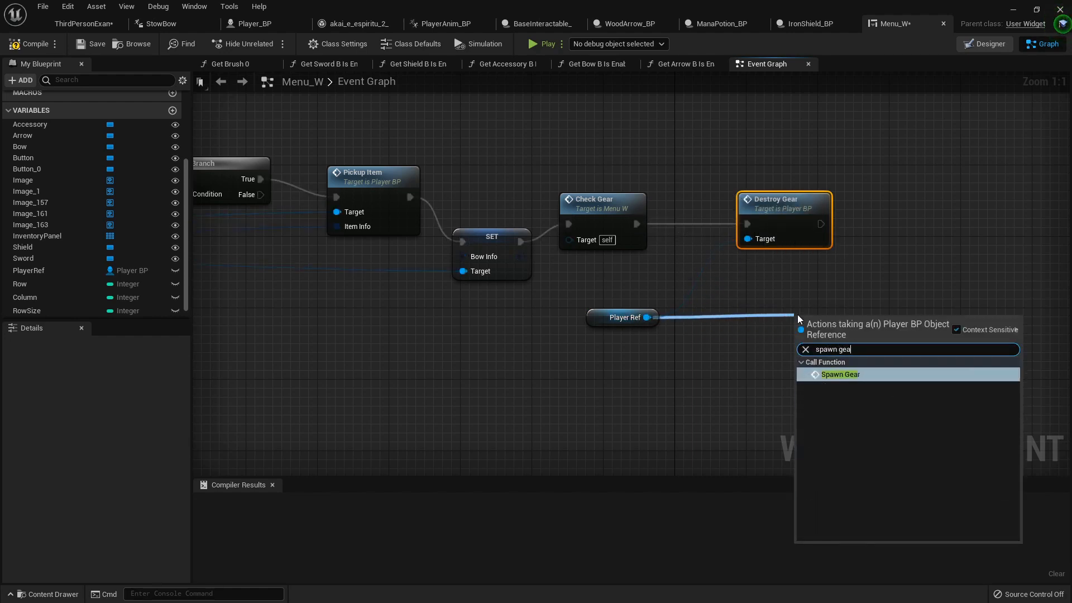
left_click(840, 374)
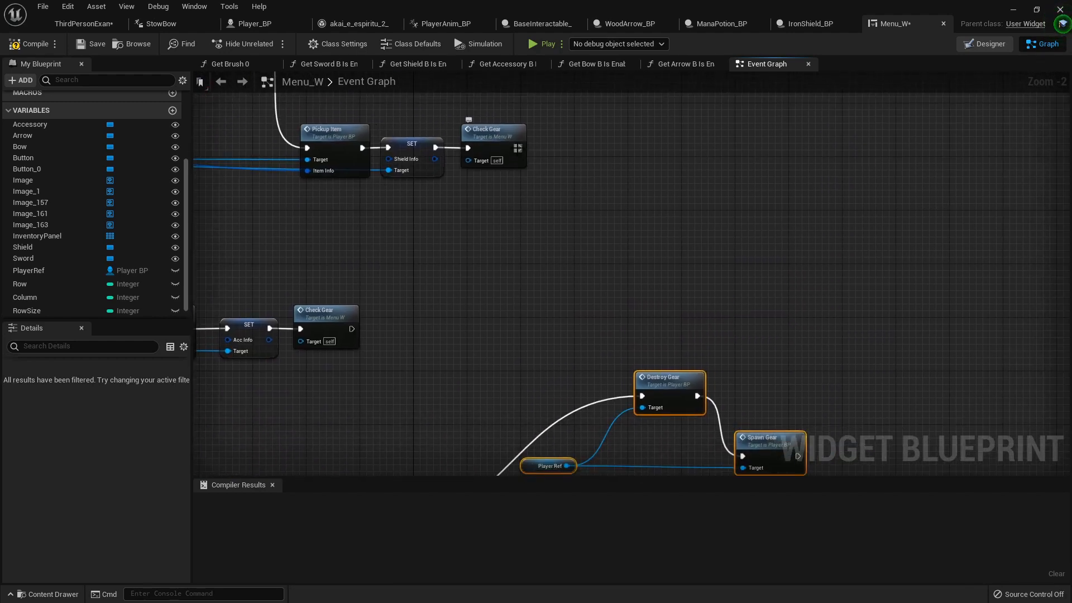
- Wire the shield and sword events' Check Gear outputs into the shared Destroy Gear node
left_click_drag(519, 147, 641, 395)
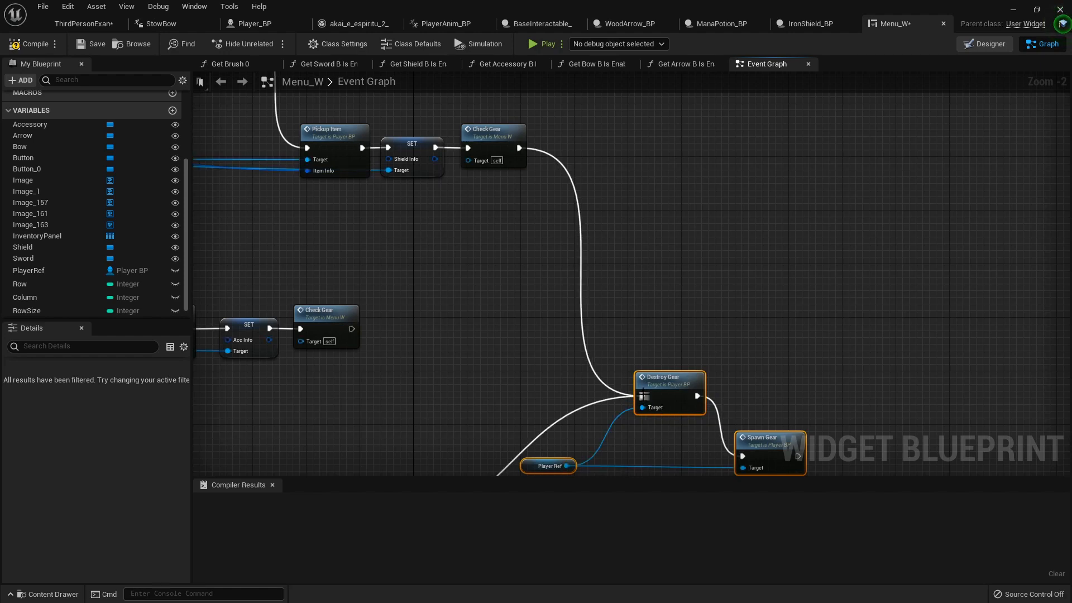
scroll("down", 3)
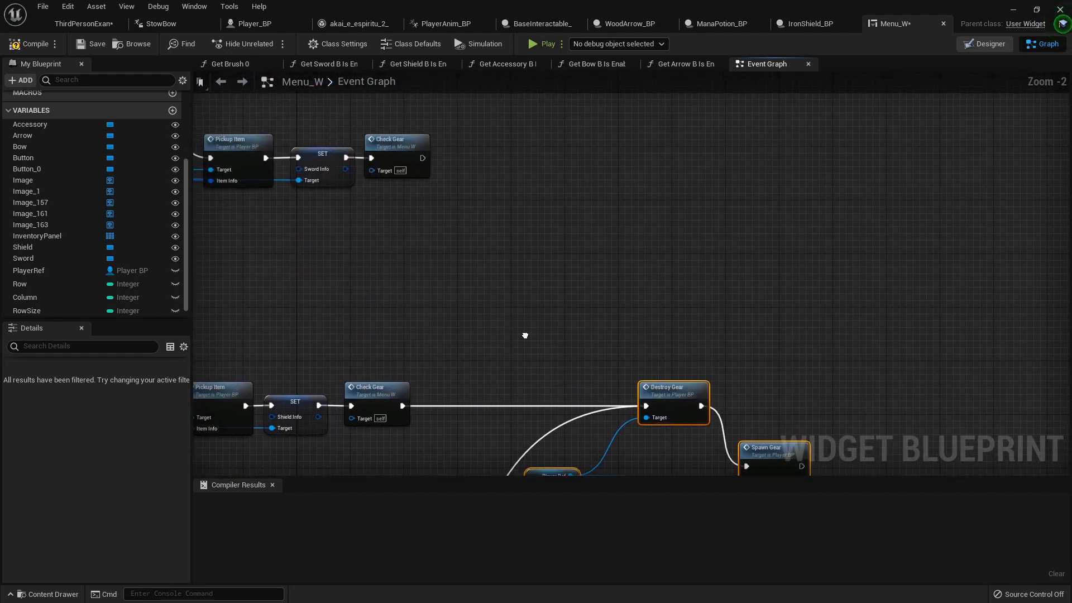
left_click_drag(424, 163, 654, 354)
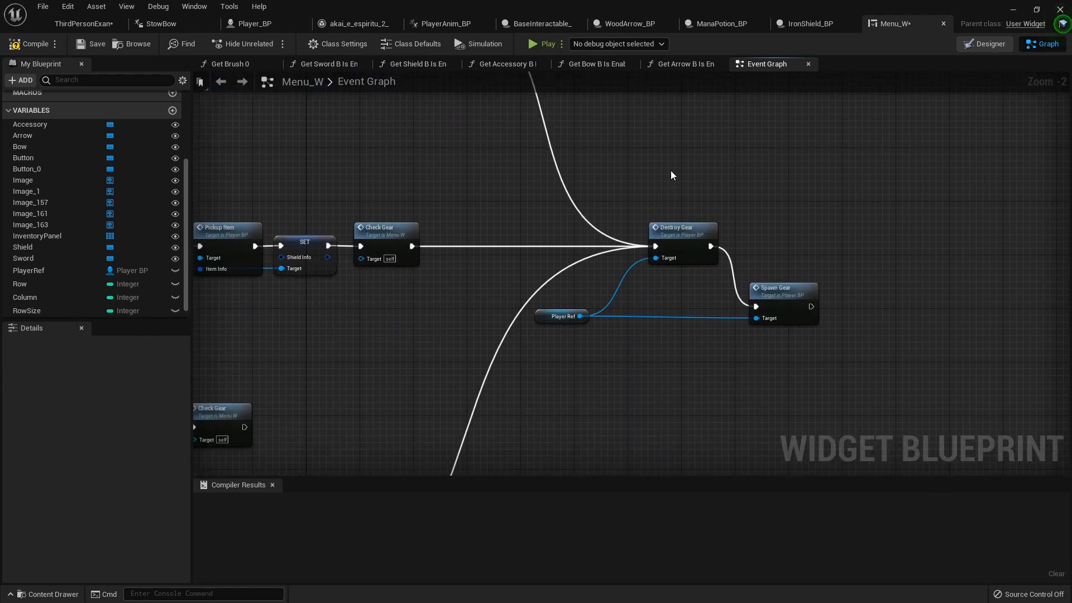
mouse_move(32, 44)
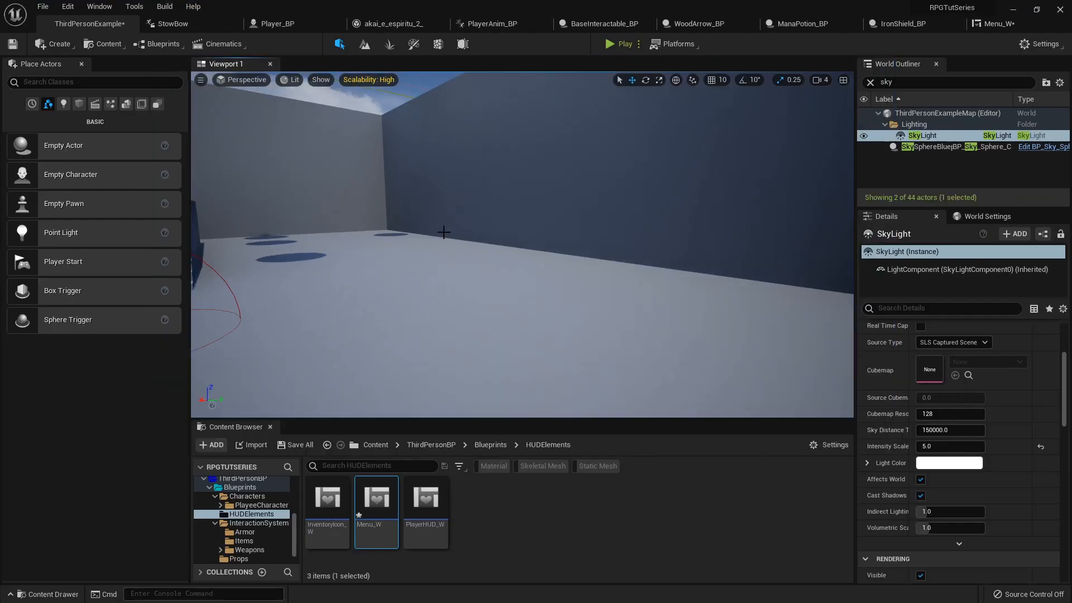
- Reopen the Menu_W widget Blueprint from the Content Browser
double_click(375, 499)
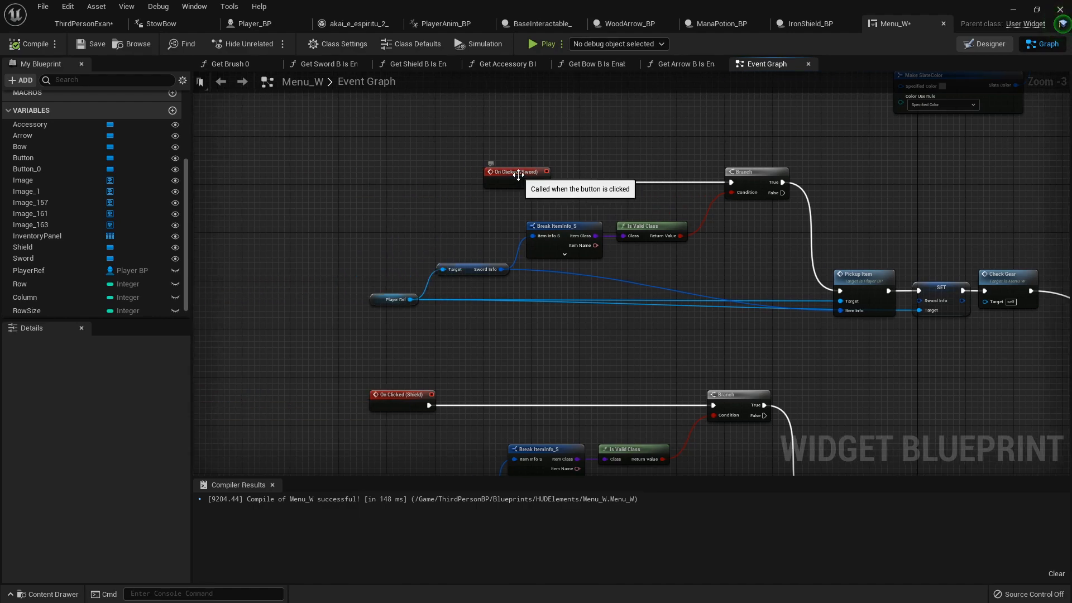
- Gate the sword click with a Branch on Player Ref's Weapon Equipped? value
left_click_drag(516, 172, 396, 172)
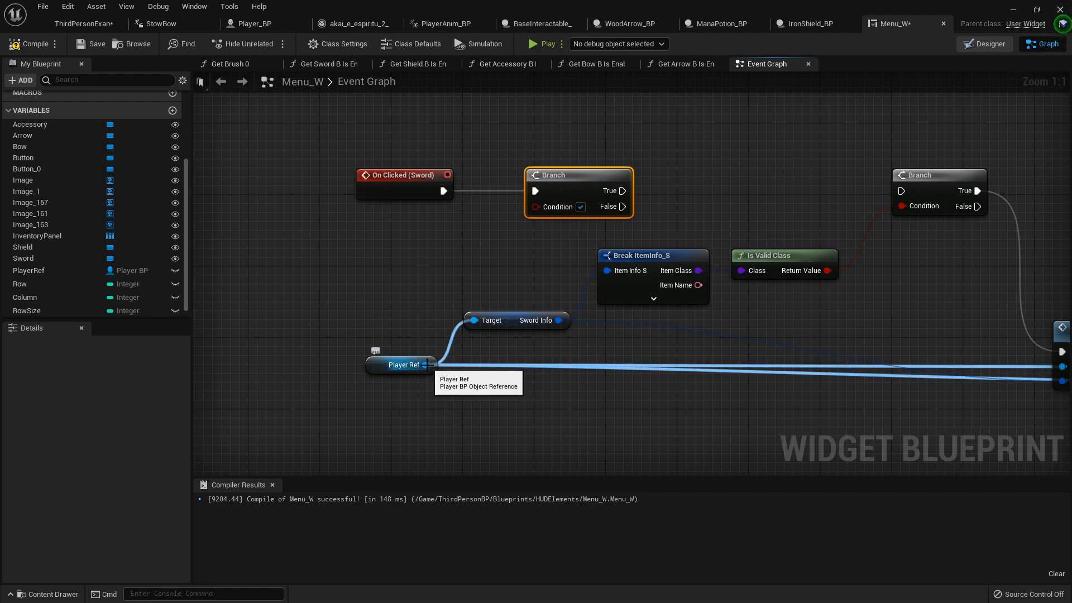
mouse_move(406, 304)
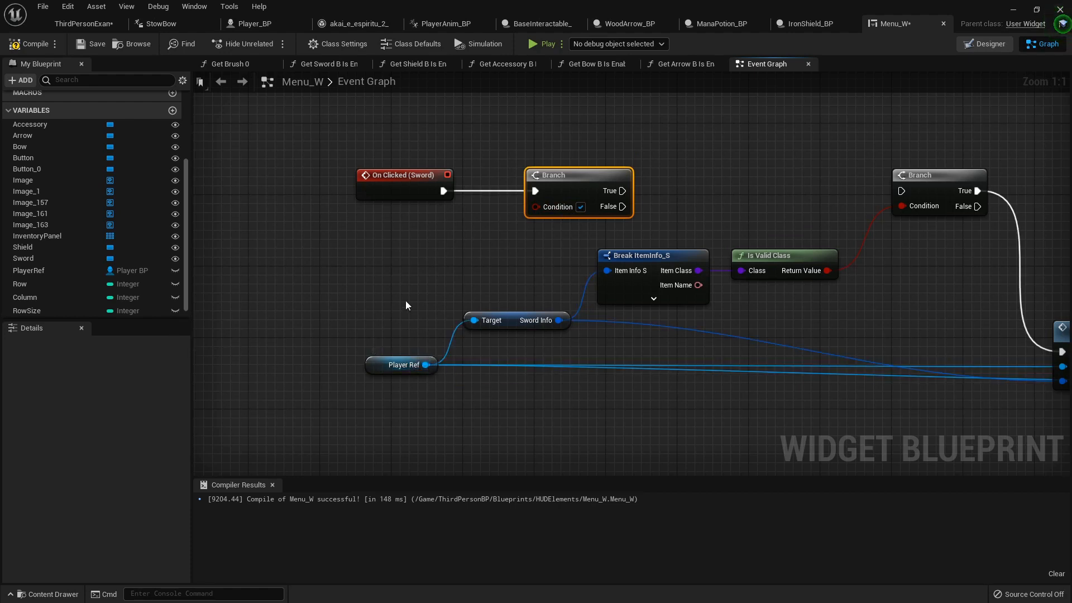
type("wea")
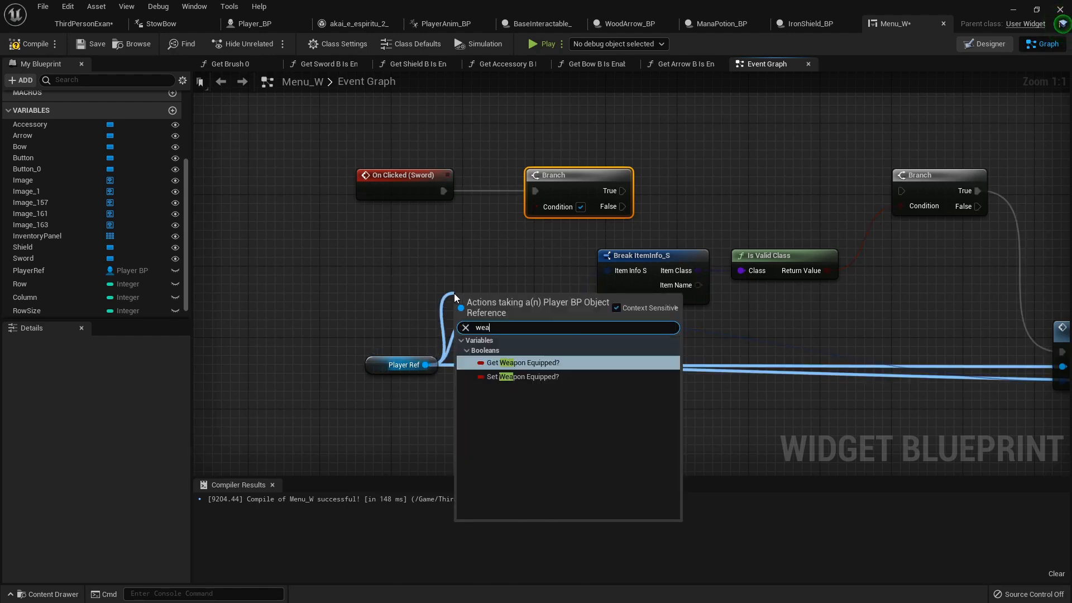
left_click(523, 362)
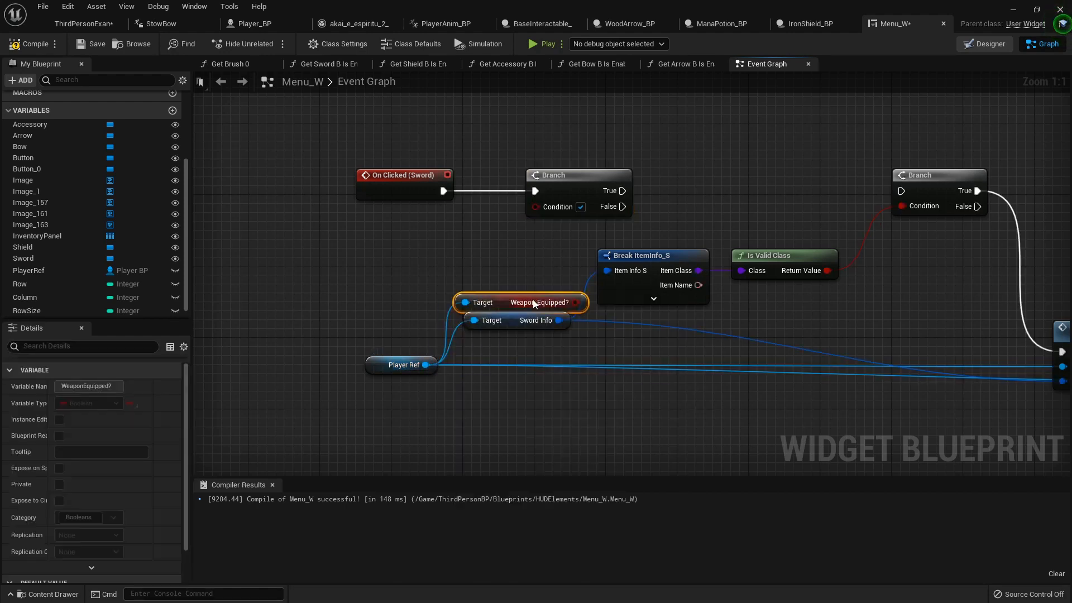
left_click_drag(519, 302, 493, 276)
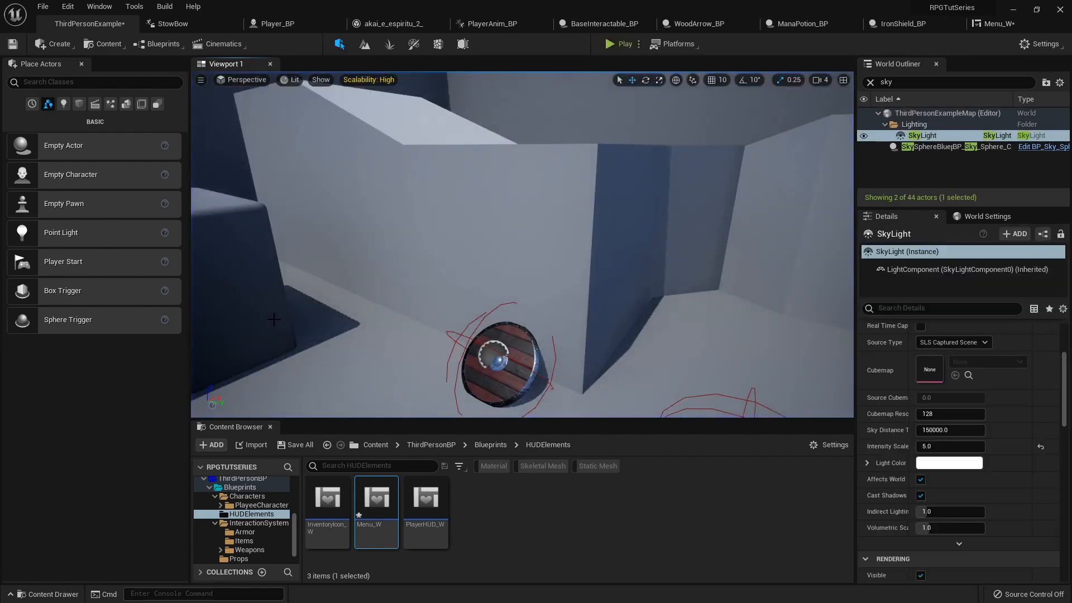
- Play-test the inventory menu, stop, and switch to Player_BP's Spawn Gear graph
left_click(623, 44)
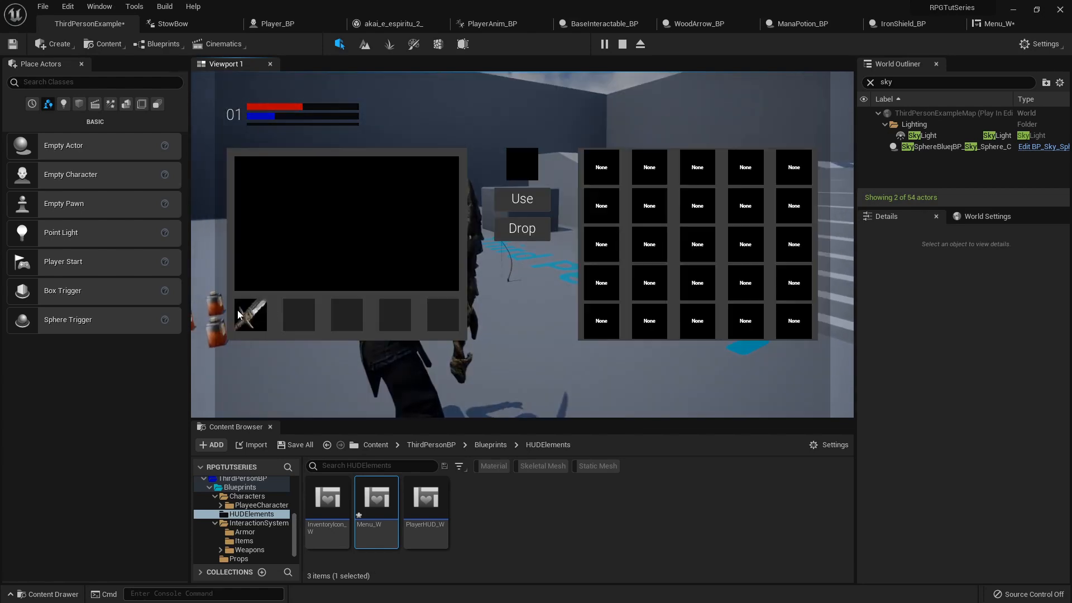
left_click(620, 43)
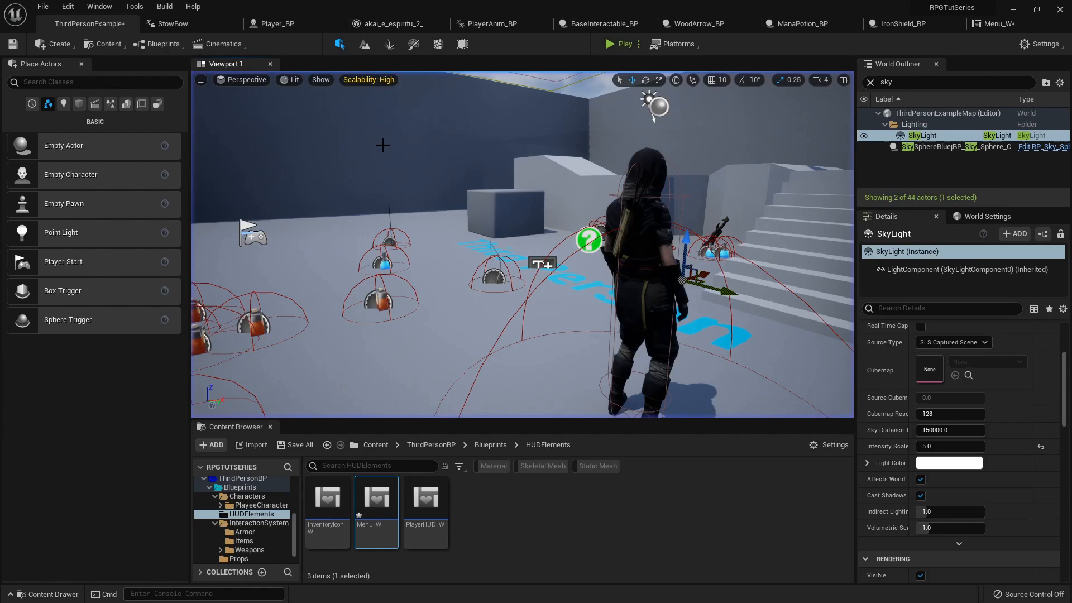
left_click(272, 23)
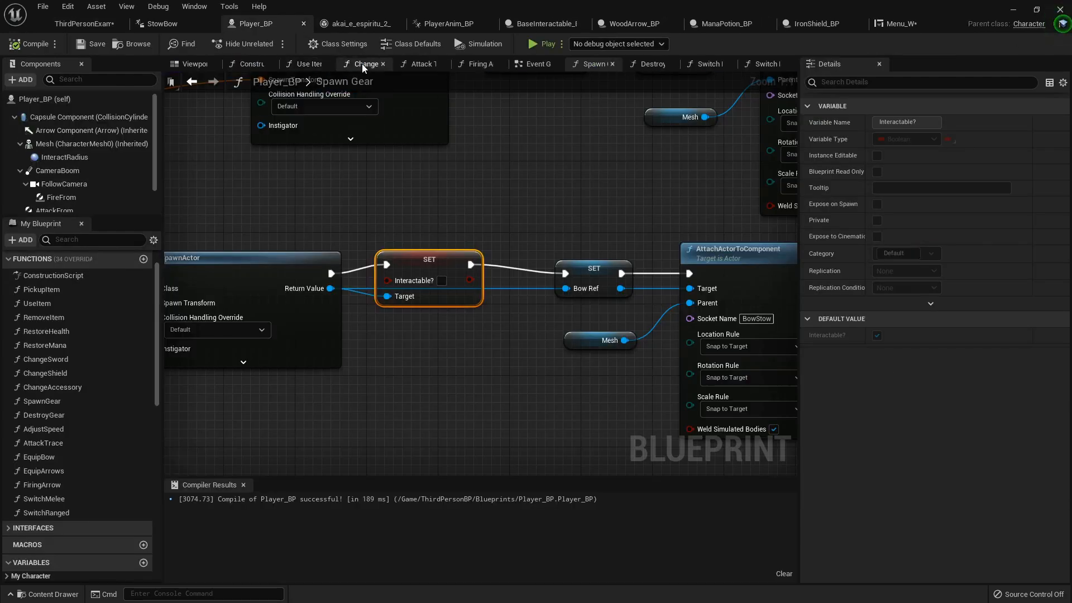
- Review Use Item and Switch Ranged, then select the WeaponEquipped? variable
left_click(307, 63)
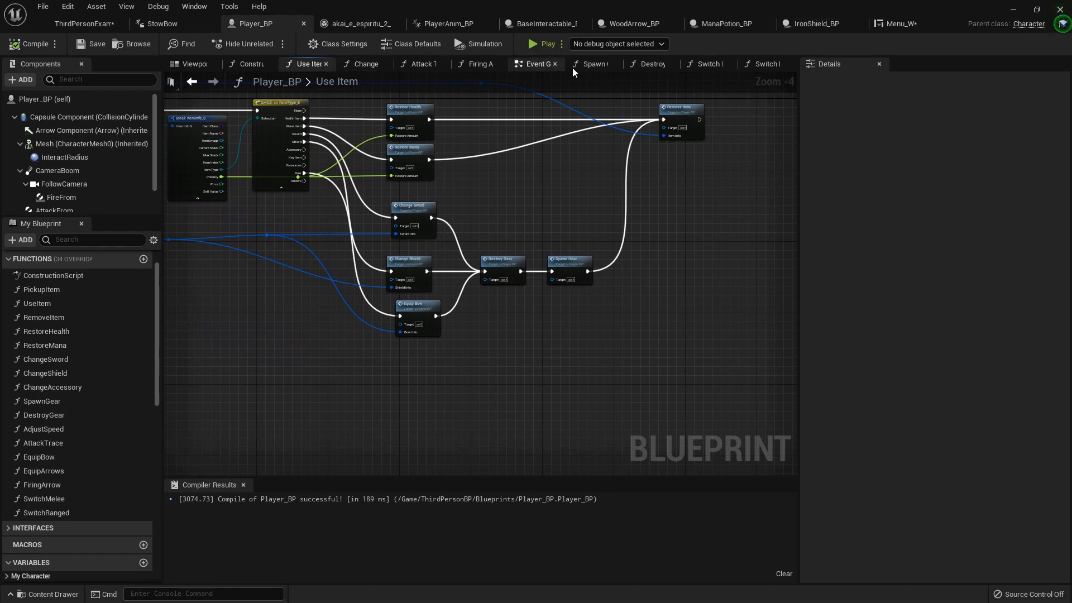
left_click(364, 63)
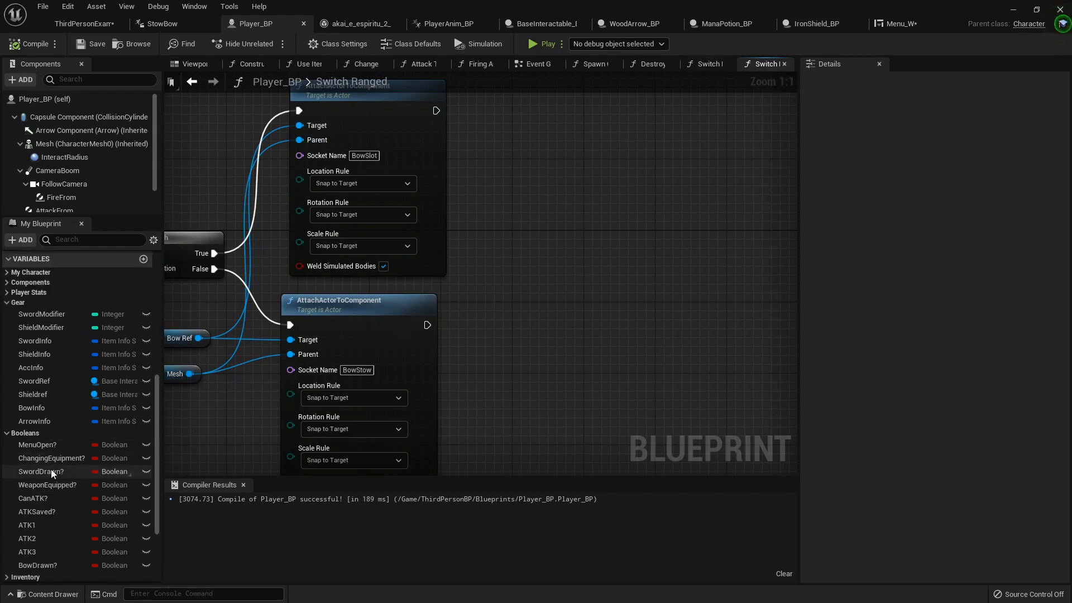
left_click(48, 485)
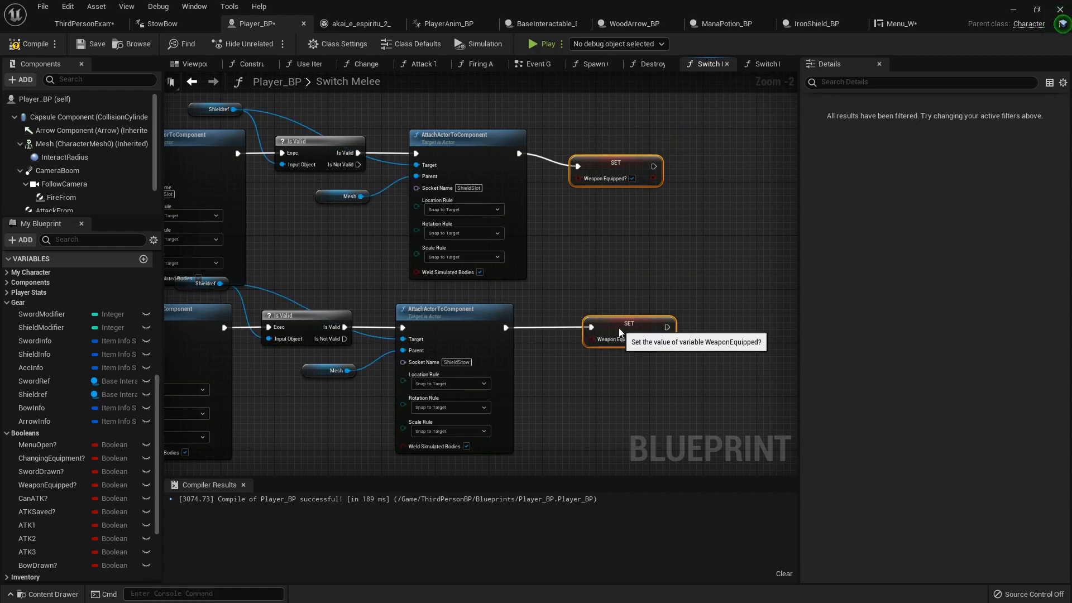
- Confirm the stow-path Weapon Equipped? setter in Switch Melee and start a play test
left_click(615, 163)
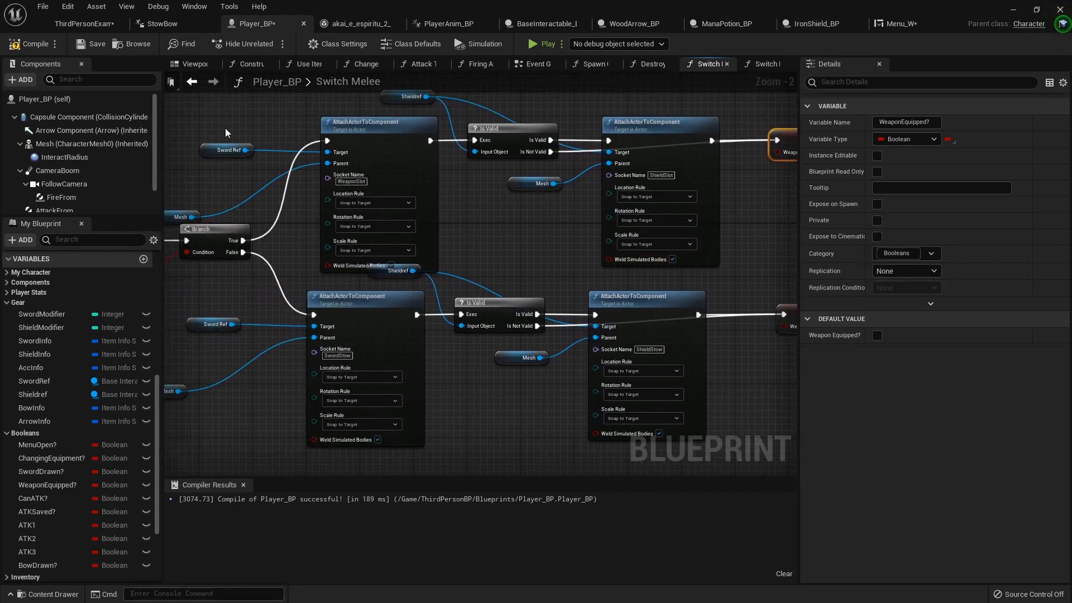
left_click(89, 23)
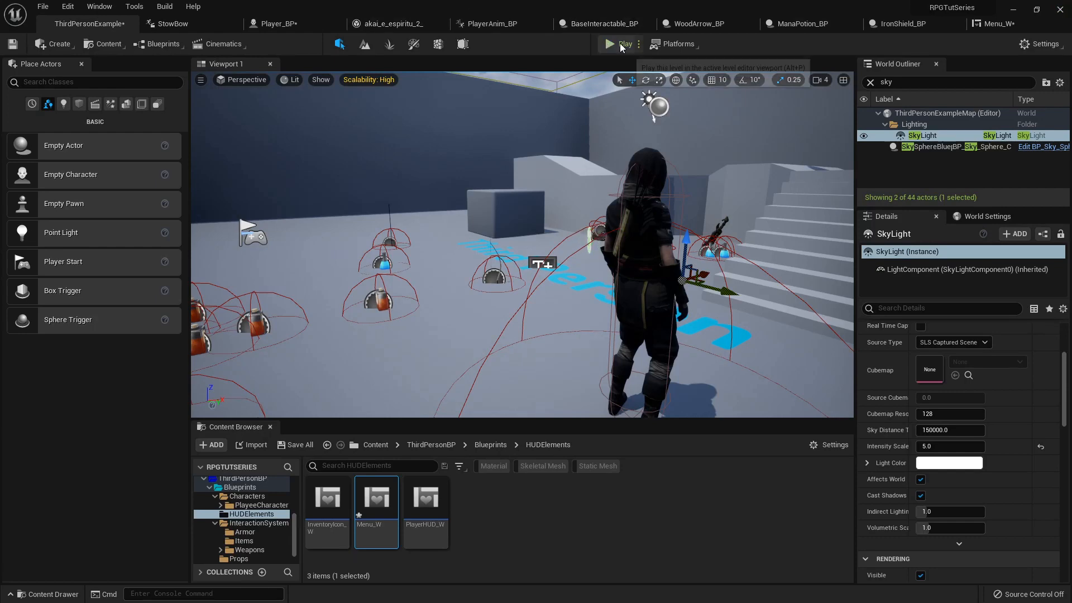
left_click(619, 43)
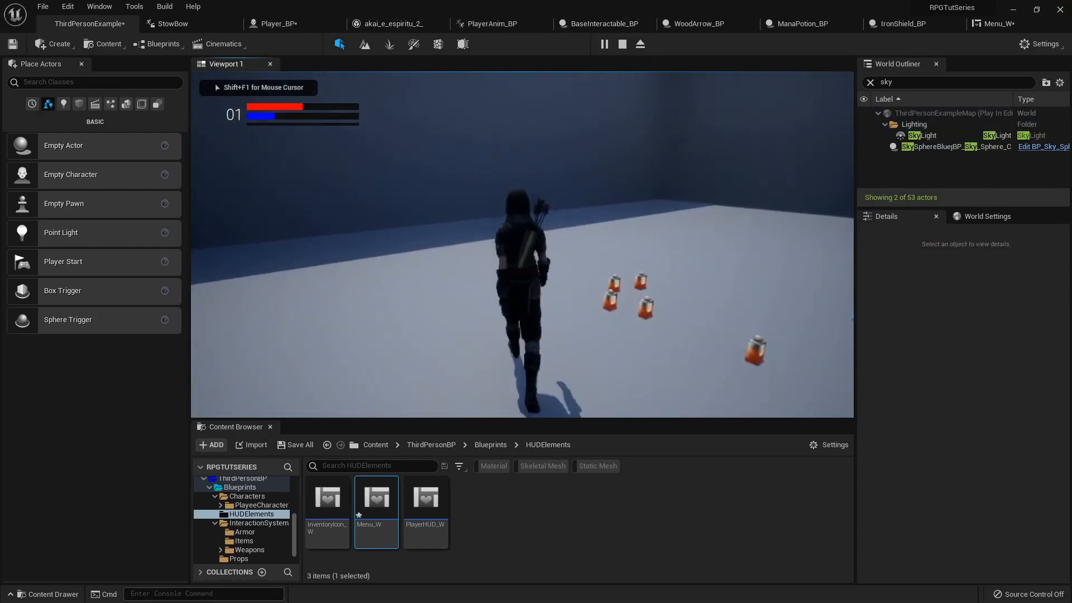